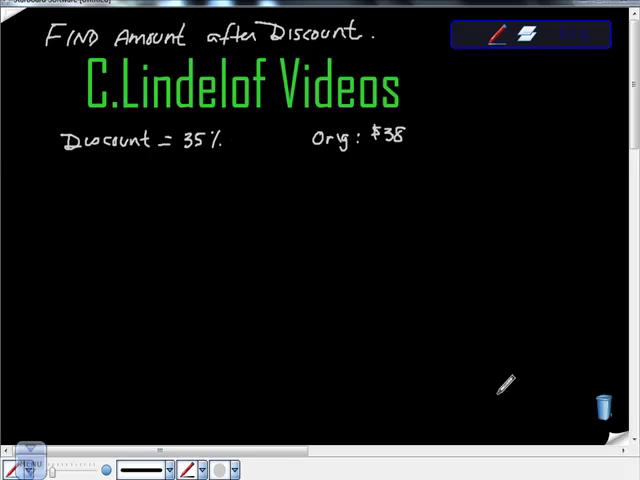
mouse_move(450, 240)
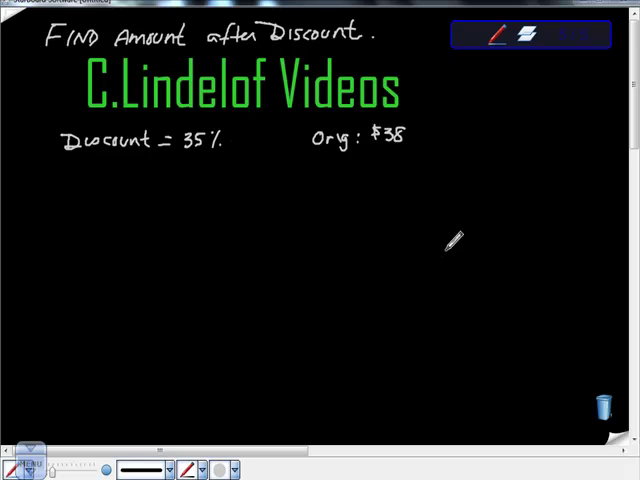
mouse_move(184, 384)
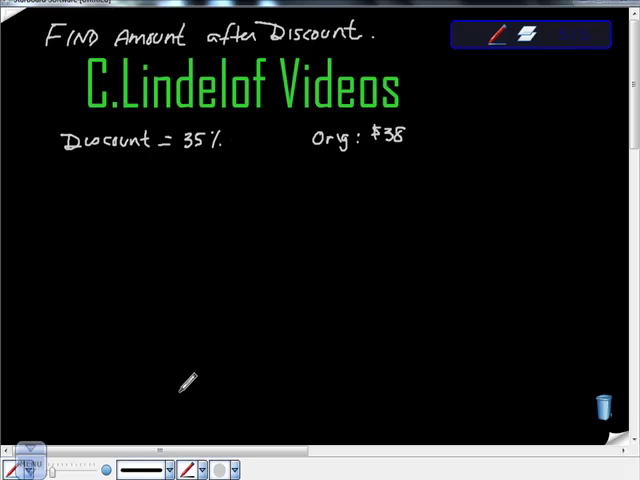
mouse_move(188, 284)
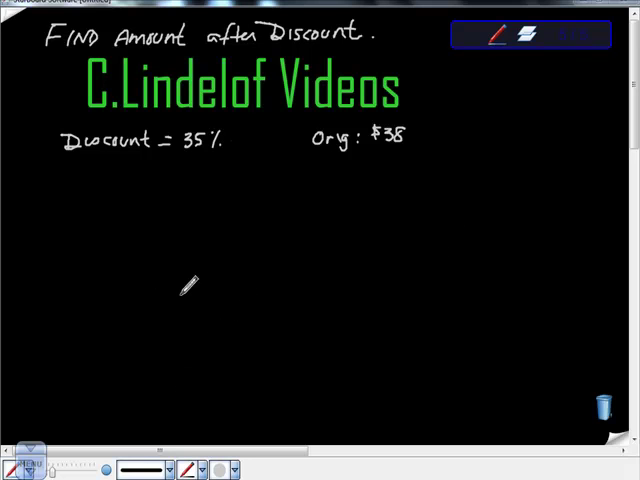
mouse_move(204, 284)
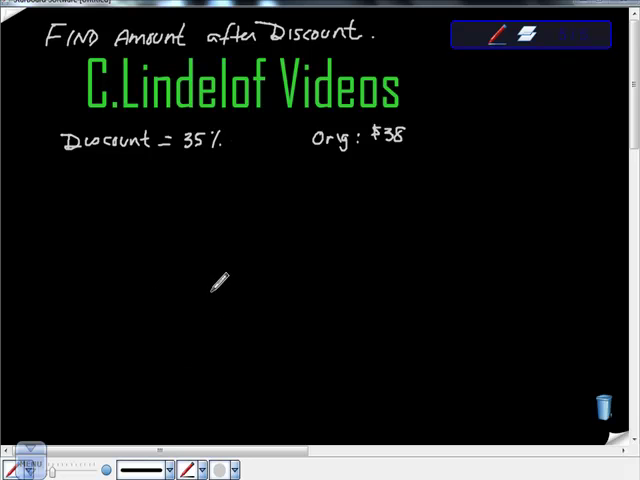
mouse_move(198, 284)
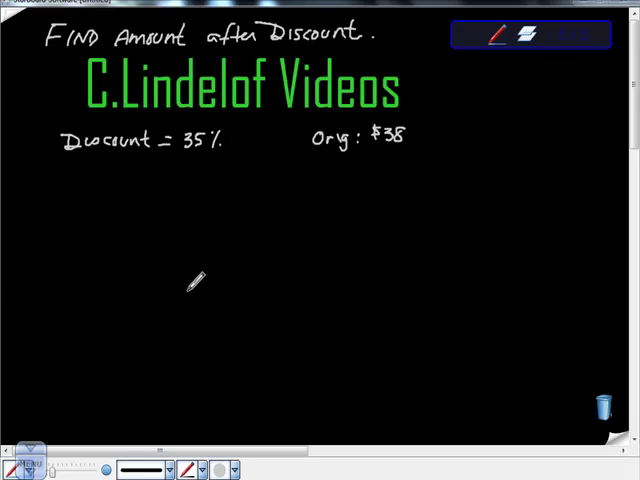
mouse_move(188, 204)
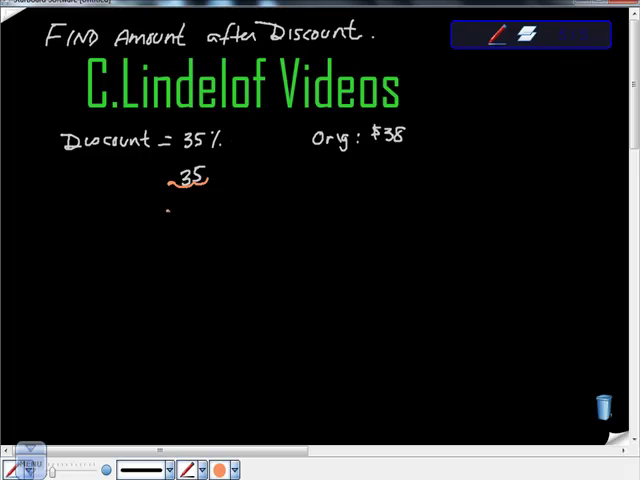
- Handwrite .35, then .35(38) = 13.30 and label the result as the discount
left_click_drag(170, 210, 204, 210)
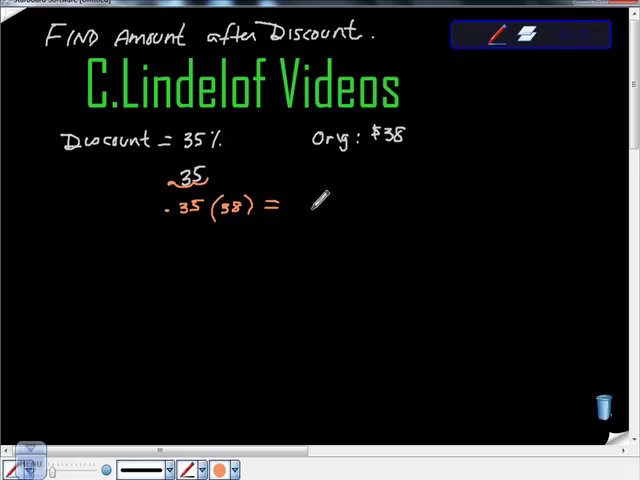
type("13.30")
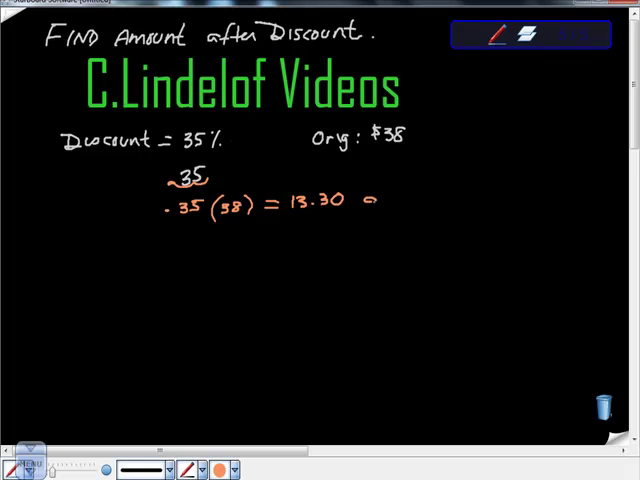
left_click_drag(368, 200, 436, 200)
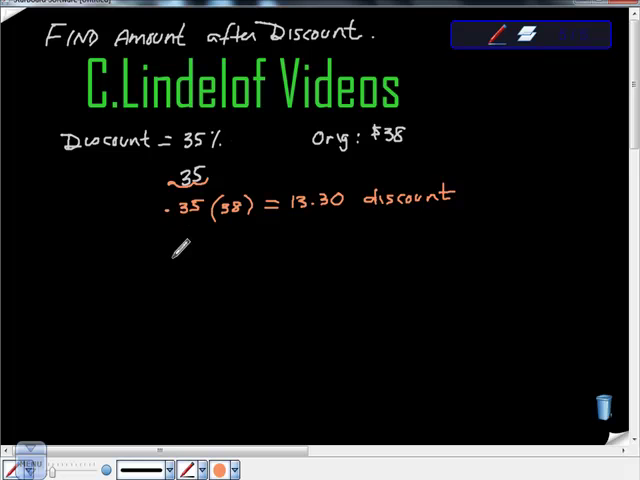
- Handwrite the relation 'orig − discount = new' and start the line with 38
type("or")
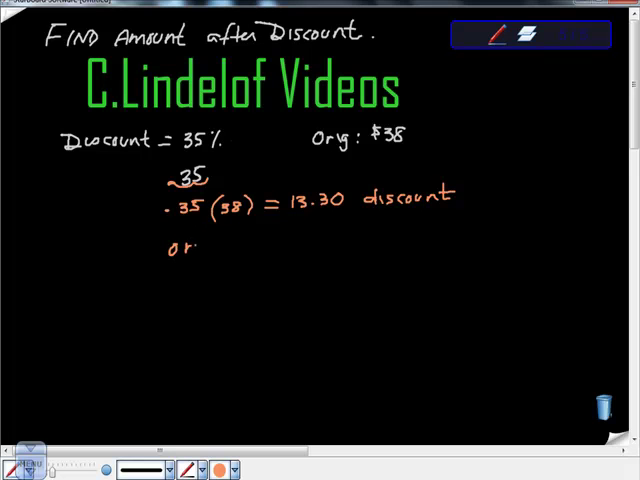
type("orig — discount")
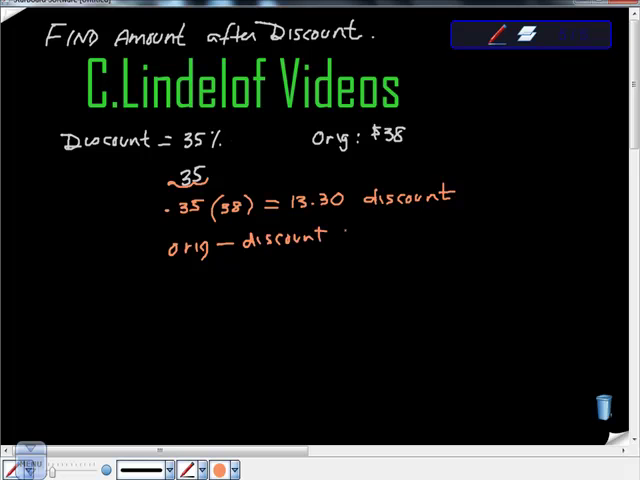
type("= new")
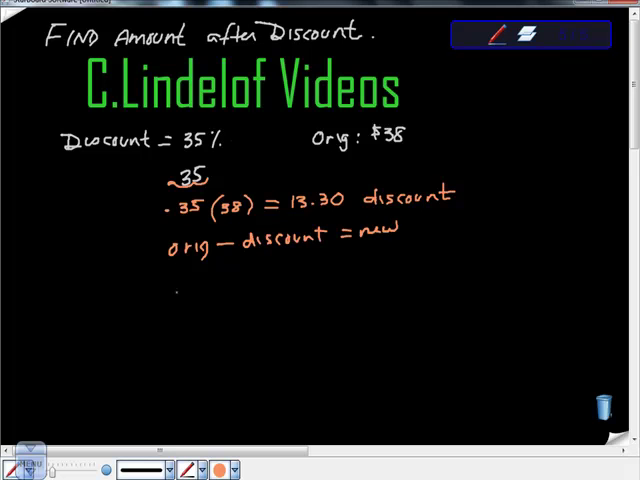
type("38 - 13.")
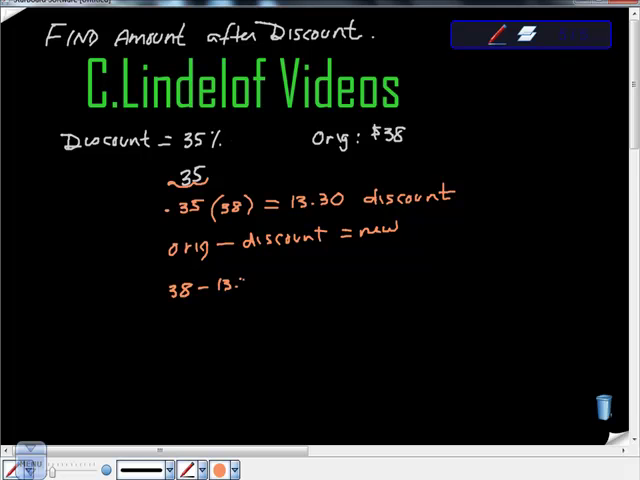
- Complete 38 − 13.30 = $24.70 and label it the new total
type("30 =")
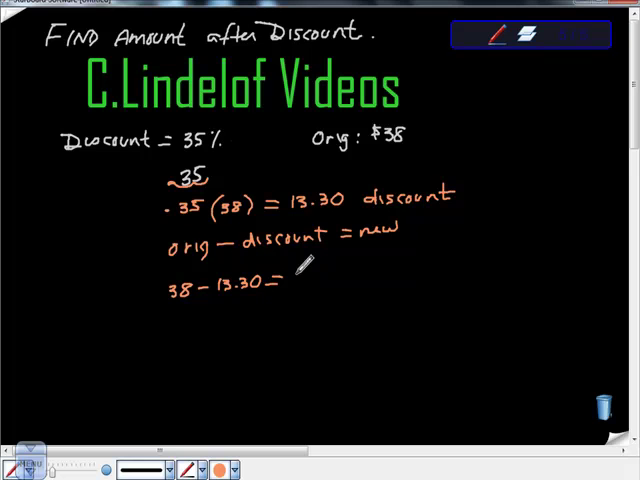
type("24.")
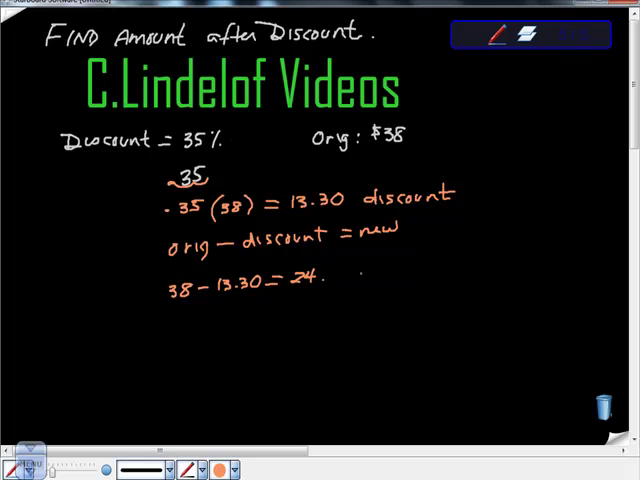
type("70 new")
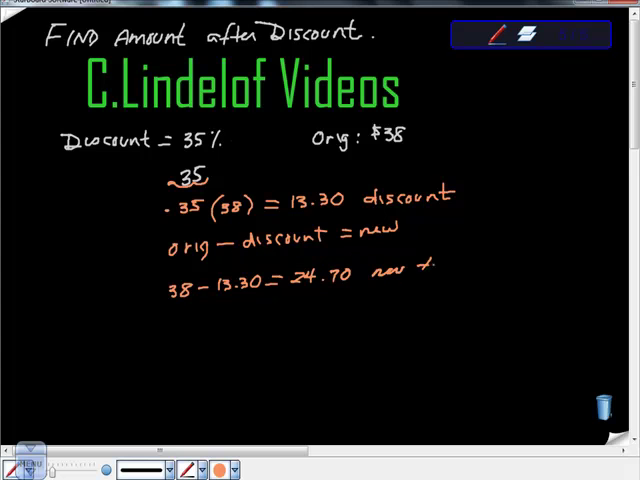
type("total")
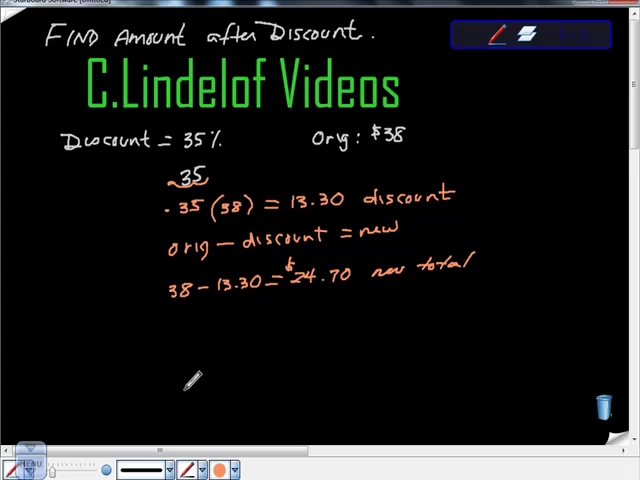
mouse_move(264, 336)
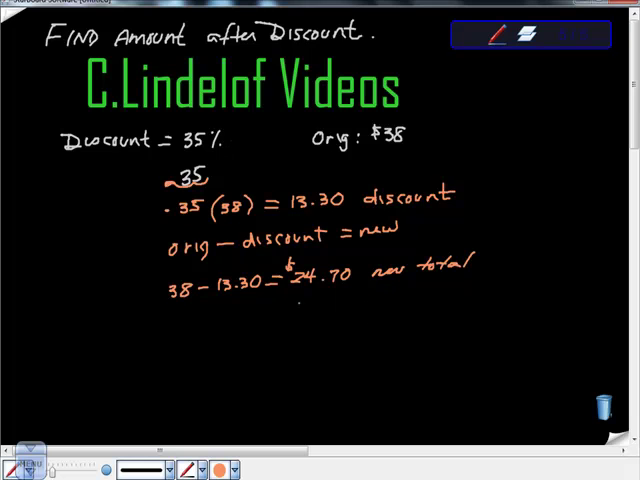
scroll("up", 3)
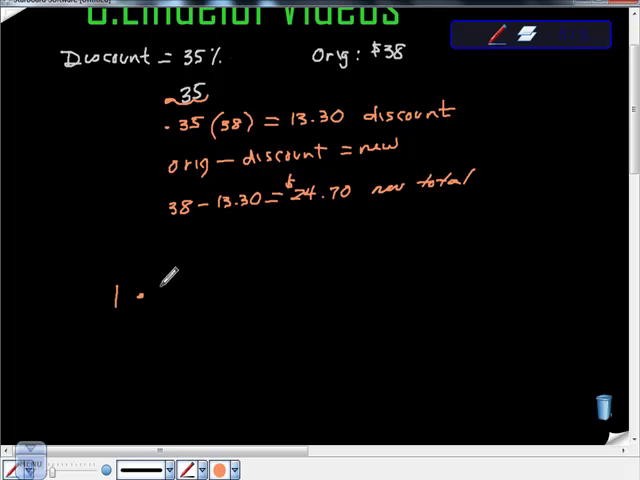
- Handwrite 1·38 = 38 and the subtraction 1.00 − .35 = .65
type("38 = 38")
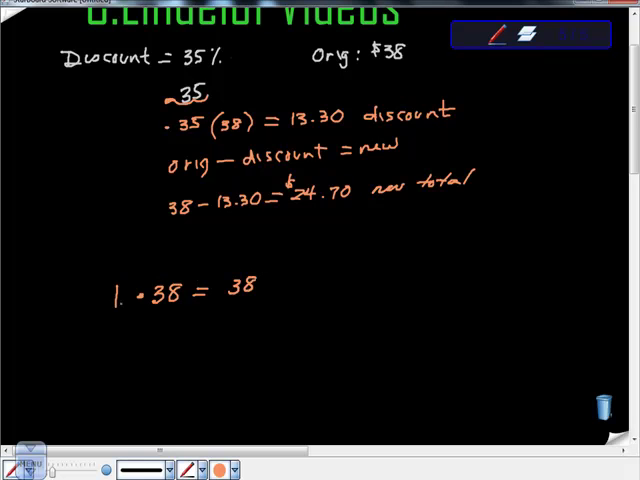
type("00")
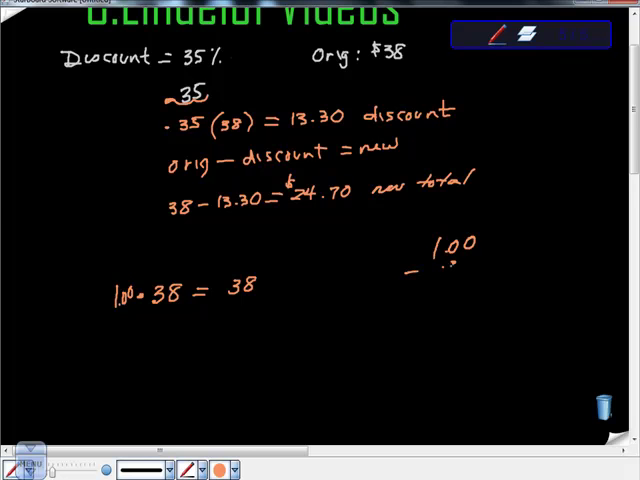
type(".35")
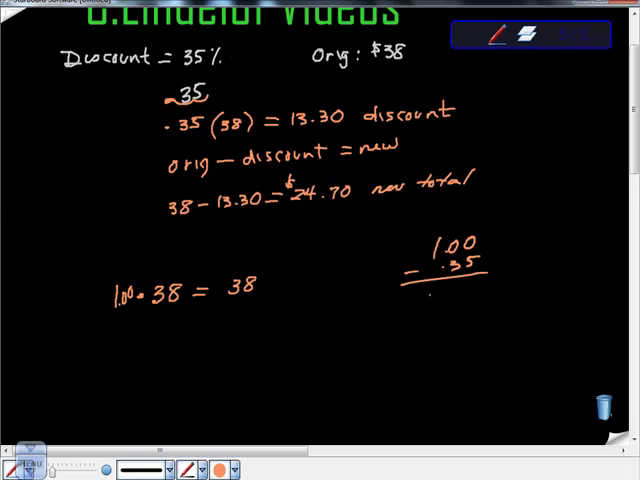
type(".65")
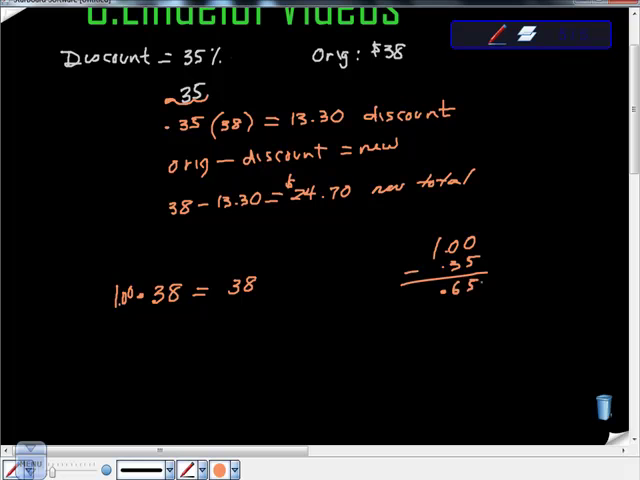
- Handwrite .65(38) = $24.70 as the second-method result
type(".65 (35")
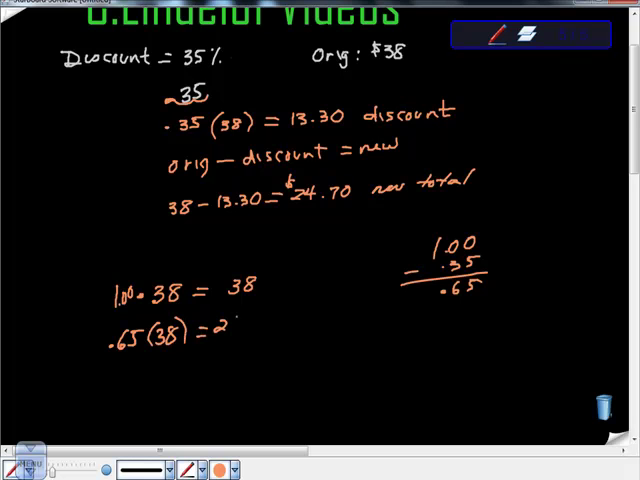
type("4.70")
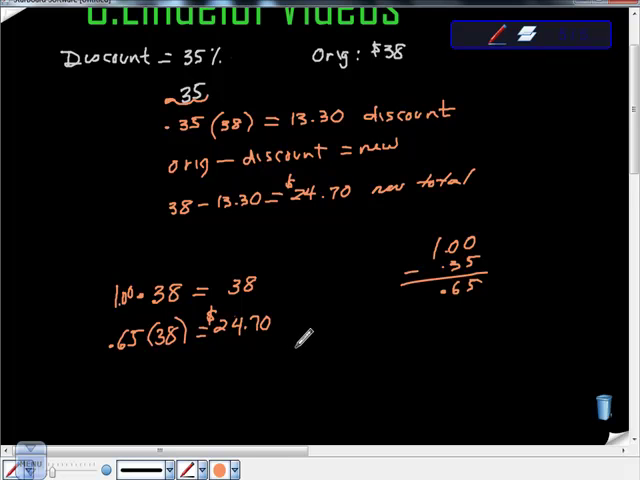
mouse_move(304, 338)
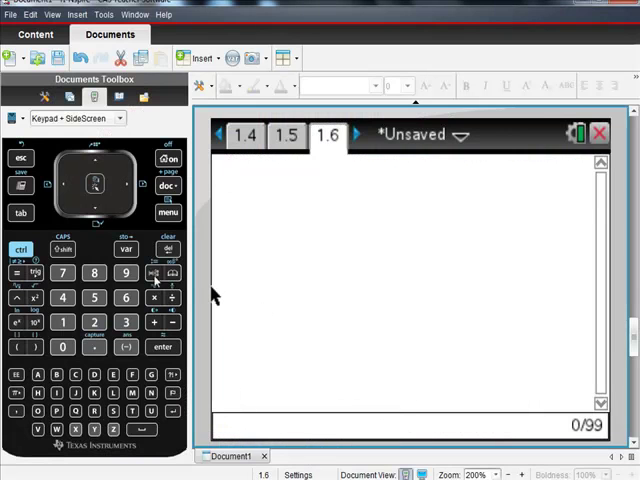
- Key in 1 − 0.35 on the TI-Nspire keypad to get 0.65, then begin multiplying by 38
left_click(64, 320)
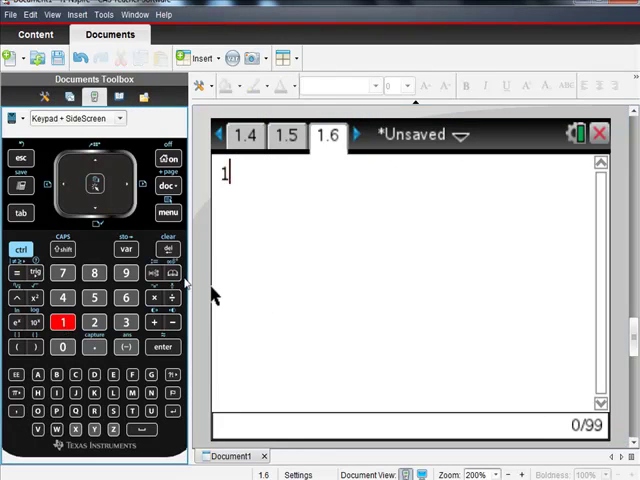
left_click(172, 322)
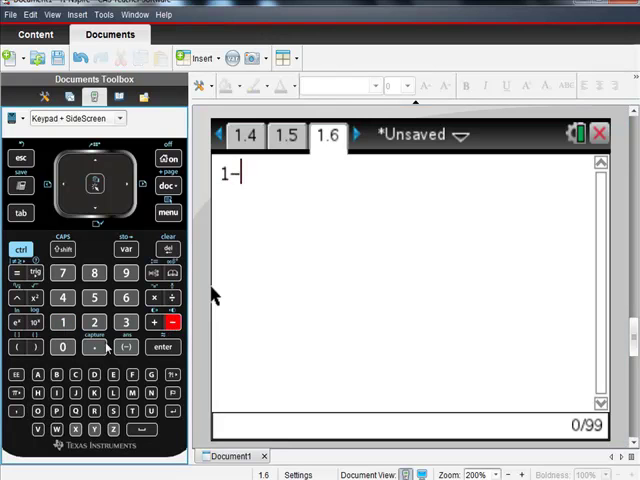
left_click(162, 348)
type(".65·38")
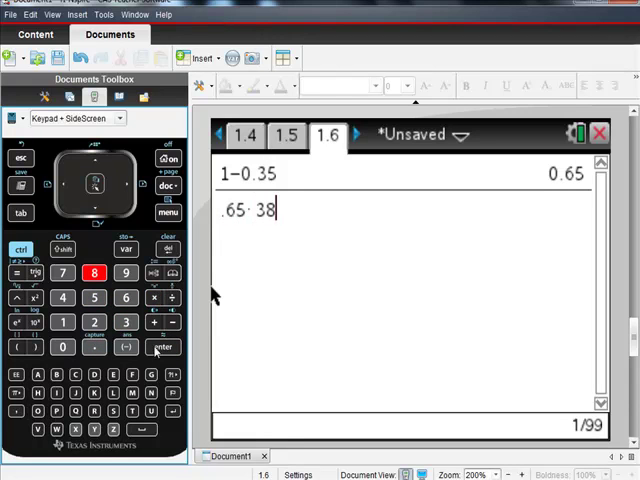
left_click(160, 348)
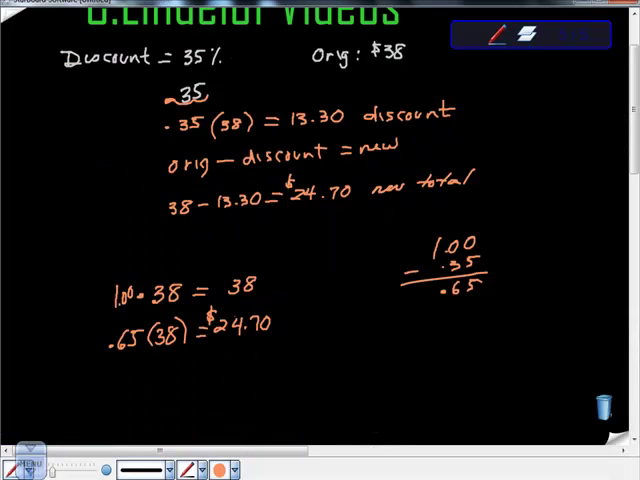
mouse_move(310, 318)
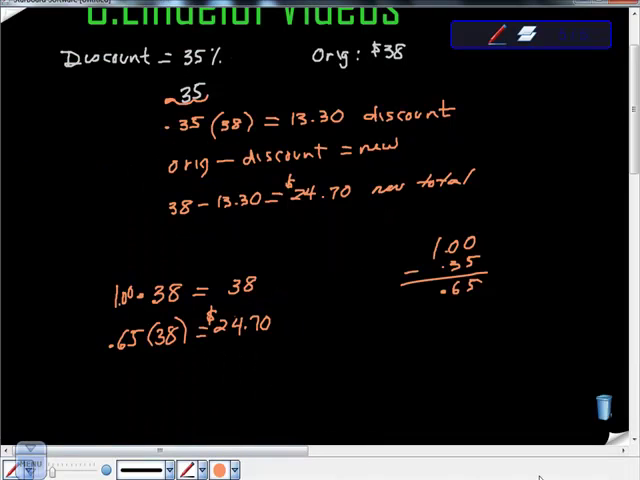
- Back in Windows Journal, bring up the pen colour dropdown on the bottom toolbar
left_click(608, 404)
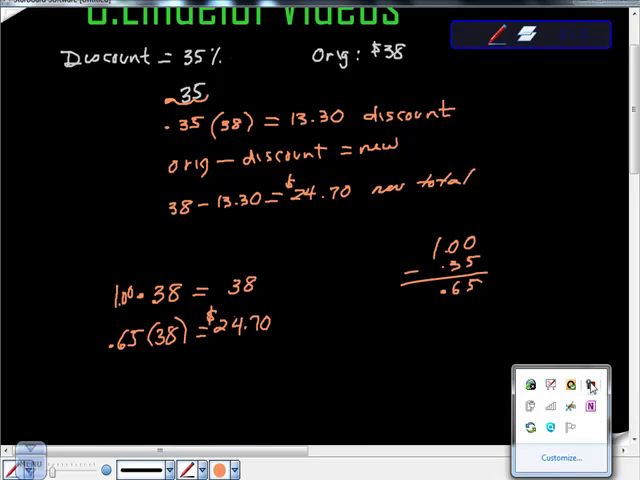